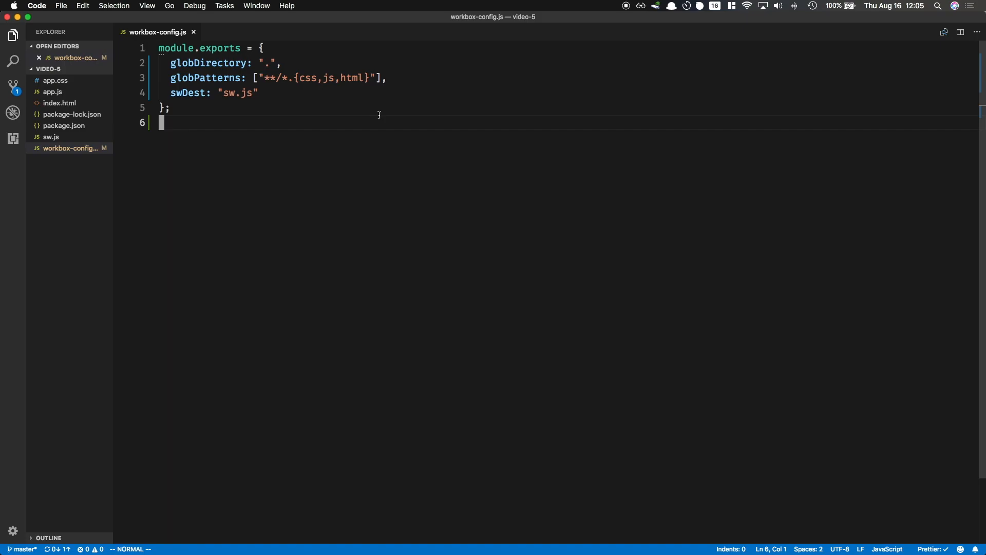
# Add runtimeCaching: [{ urlPattern: /./ }] after swDest, then switch to app.js for the fetch URL
pyautogui.write(',')
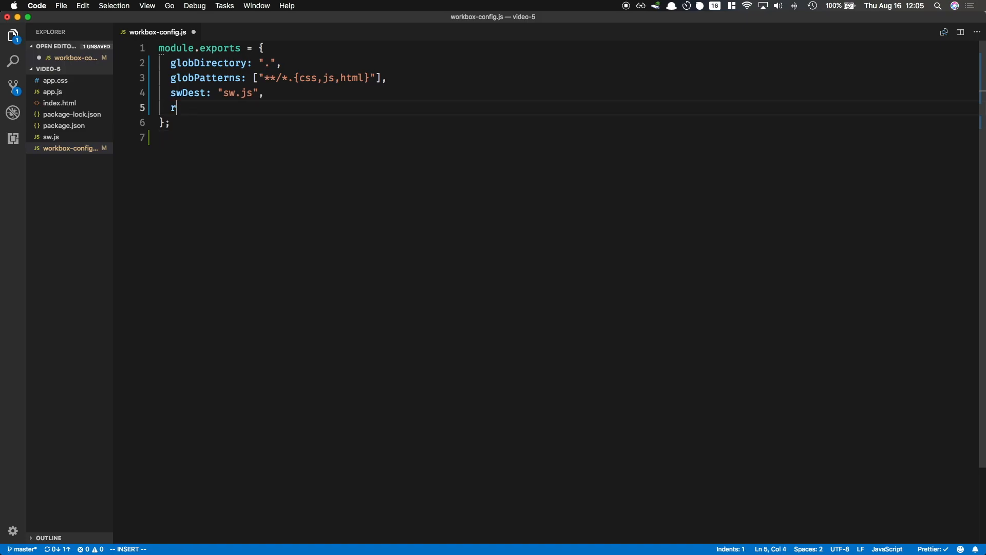
pyautogui.write('untimeC')
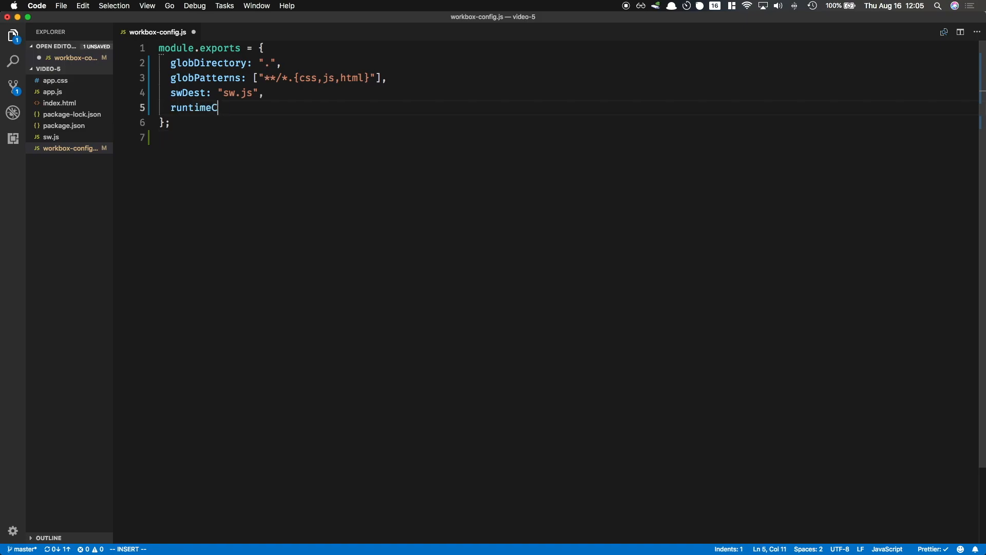
pyautogui.write('aching: [{')
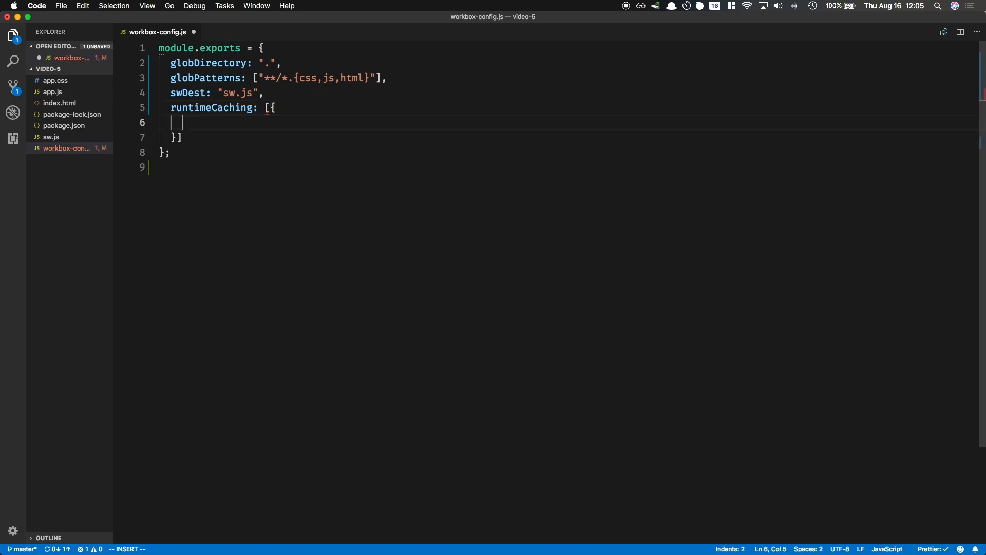
pyautogui.write('ur')
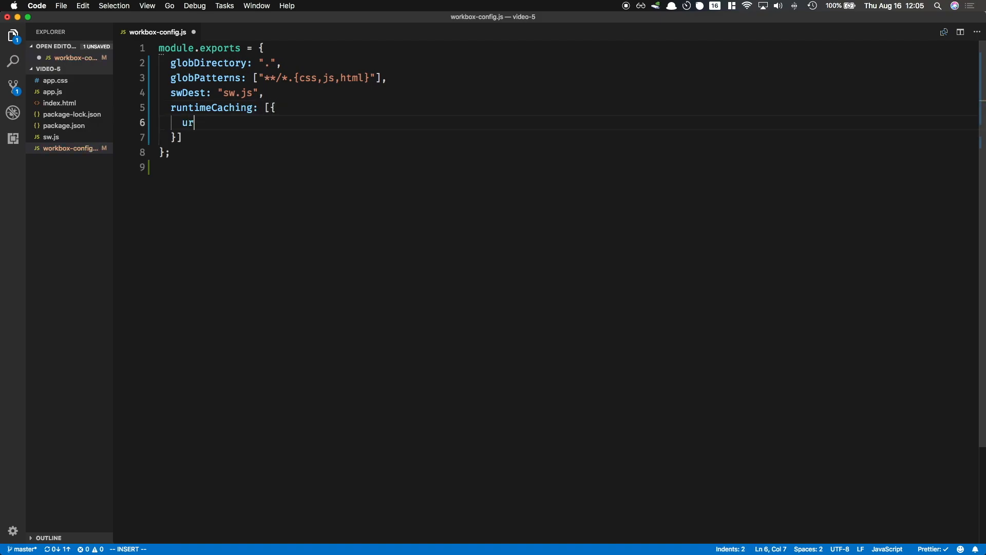
pyautogui.write('lPattern:')
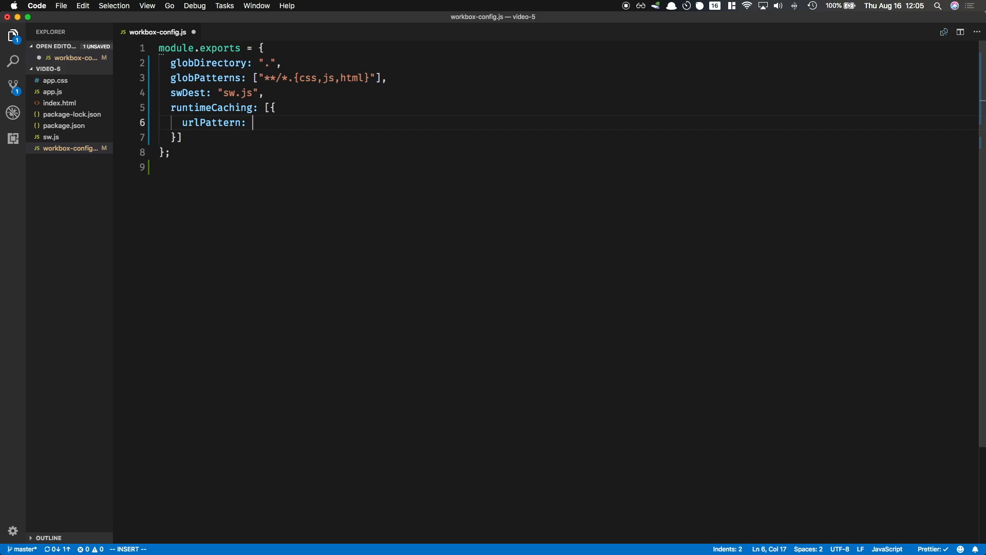
pyautogui.write('//,')
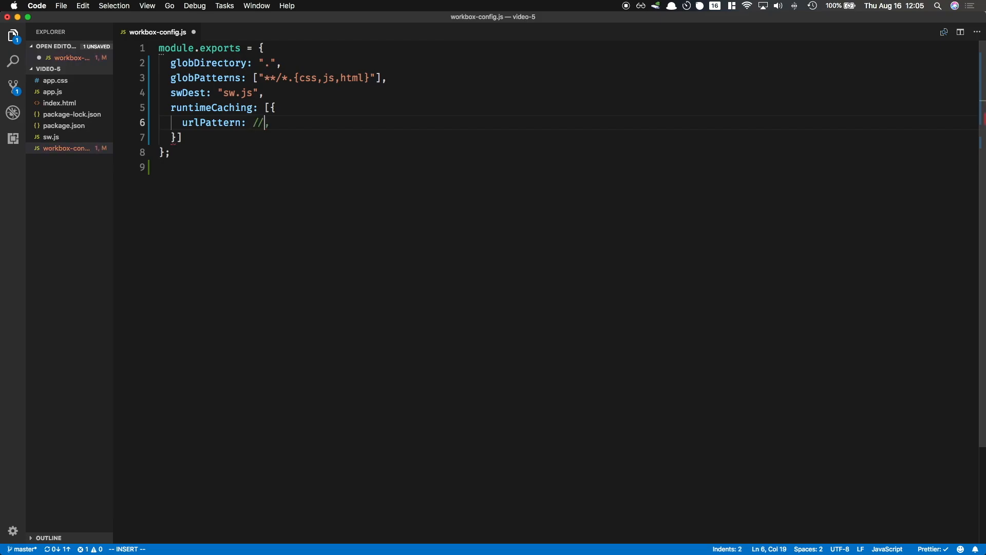
pyautogui.write('./')
pyautogui.write('handler')
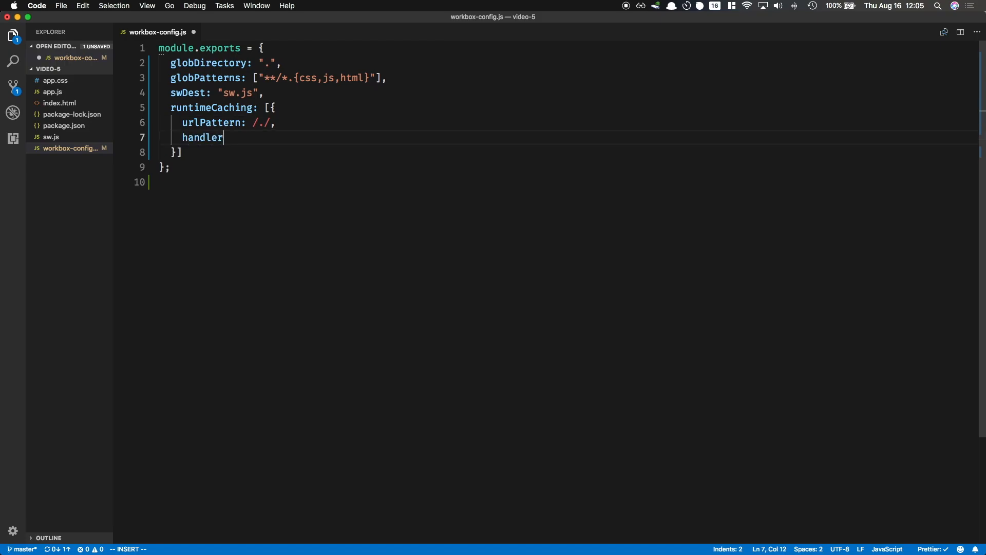
pyautogui.click(53, 103)
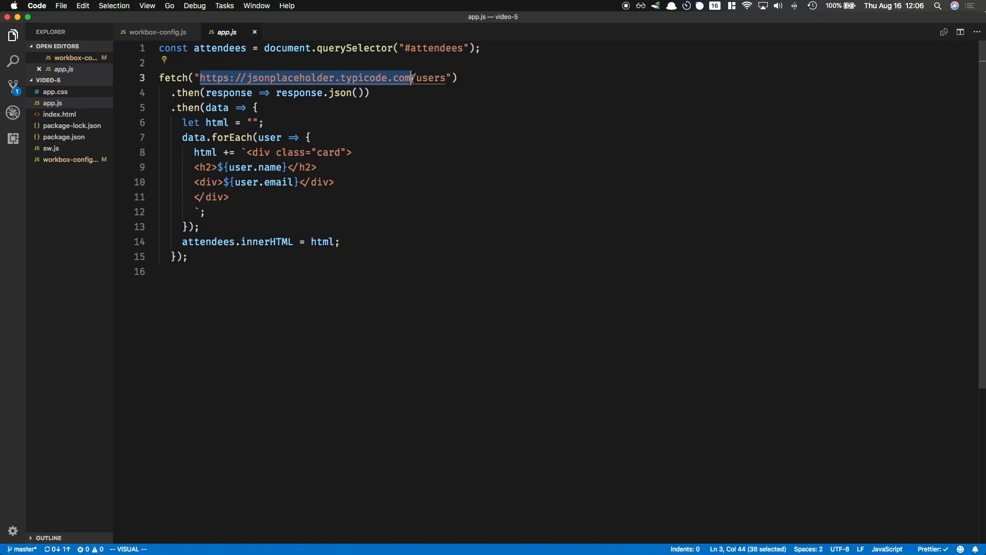
# Return to workbox-config.js with the copied jsonplaceholder.typicode.com address
pyautogui.click(154, 31)
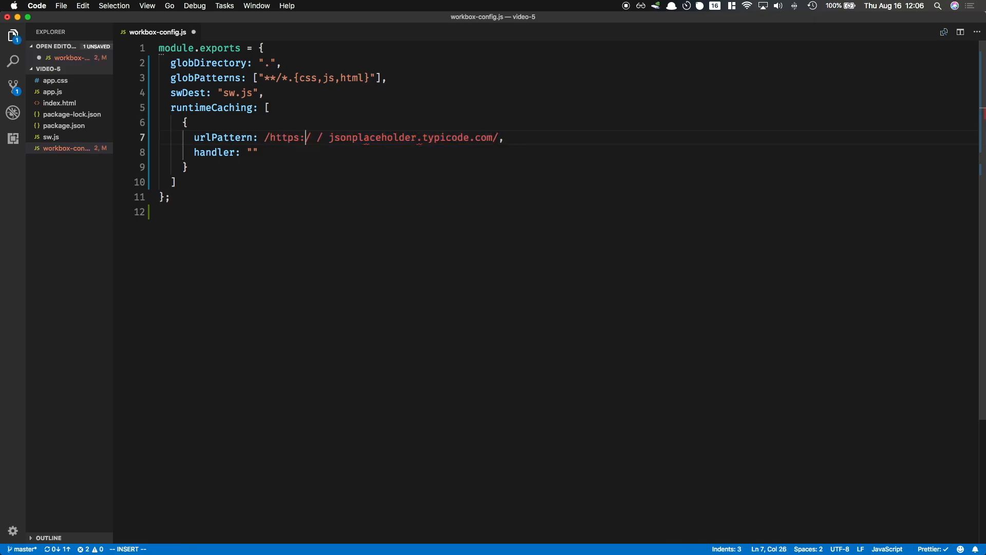
# Escape the urlPattern with backslashes and set the handler to "networkFirst"
pyautogui.write('\\')
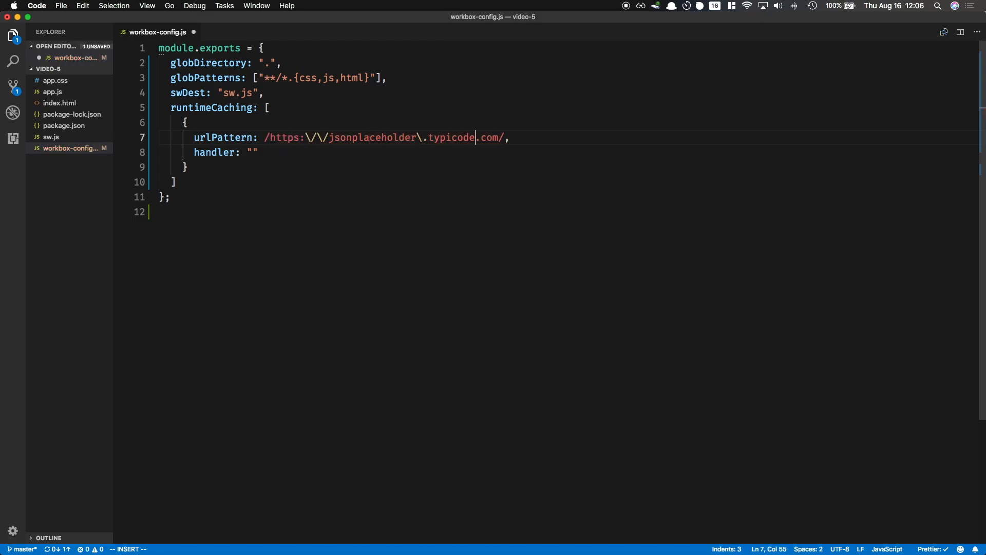
pyautogui.write('\\')
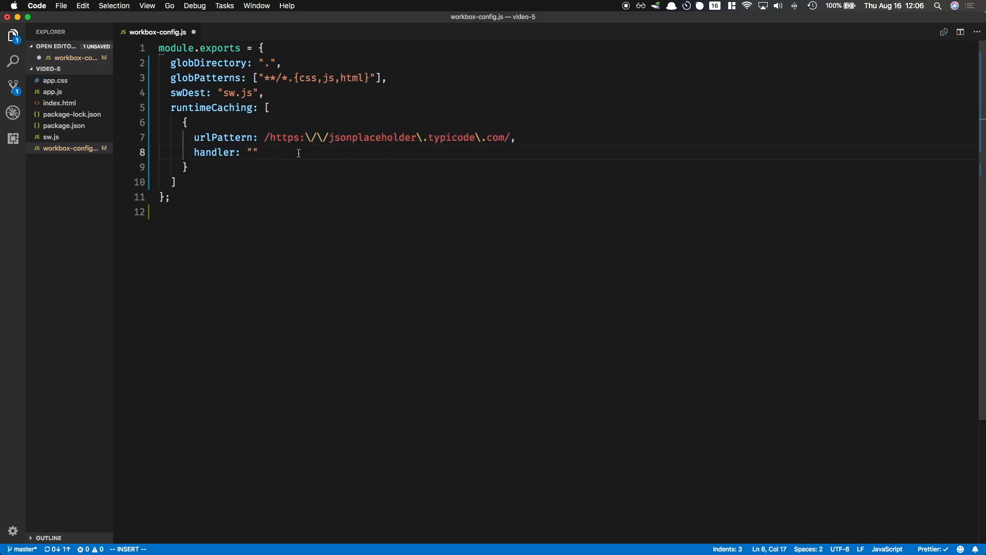
pyautogui.write('networkFirst')
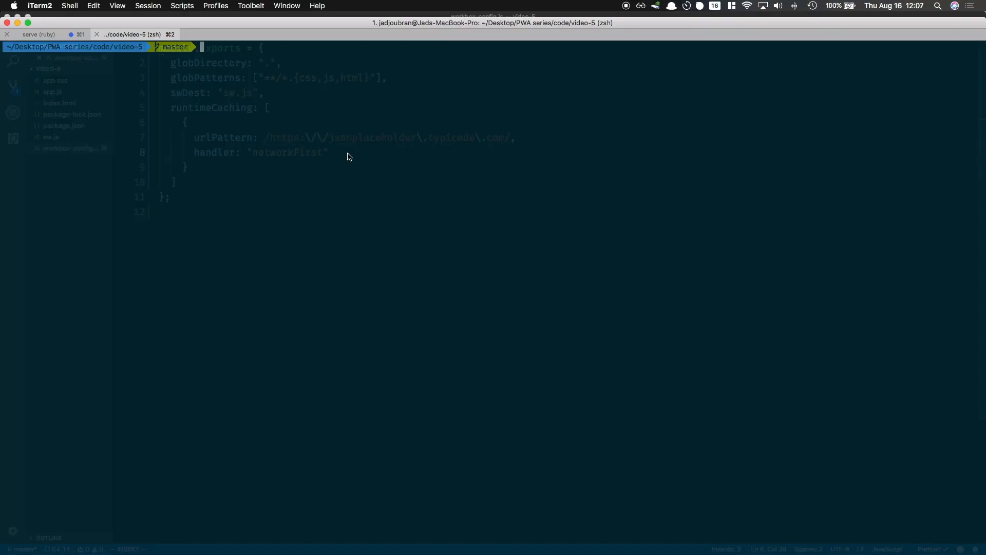
# Run npm run build to regenerate the service worker via workbox generateSW
pyautogui.write('npm run build')
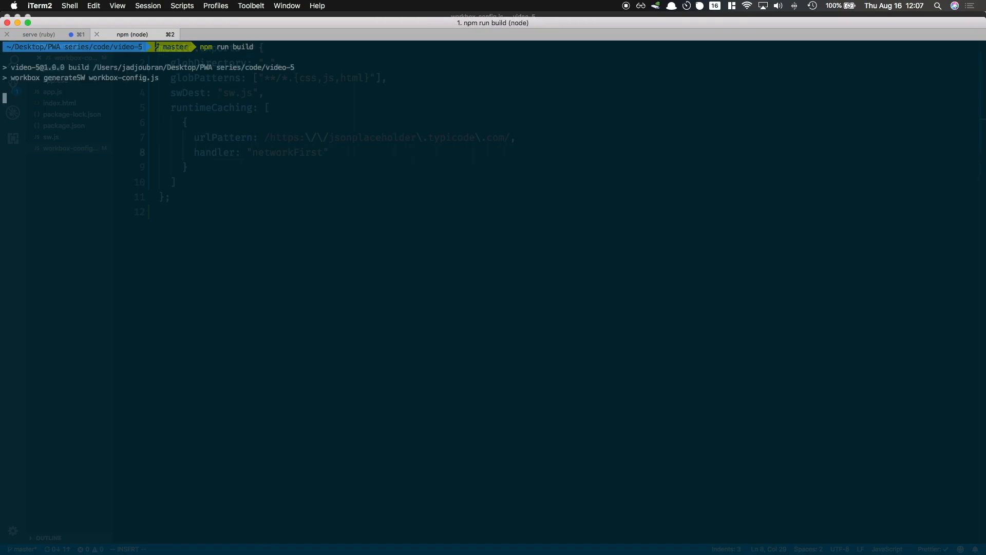
pyautogui.press('Return')
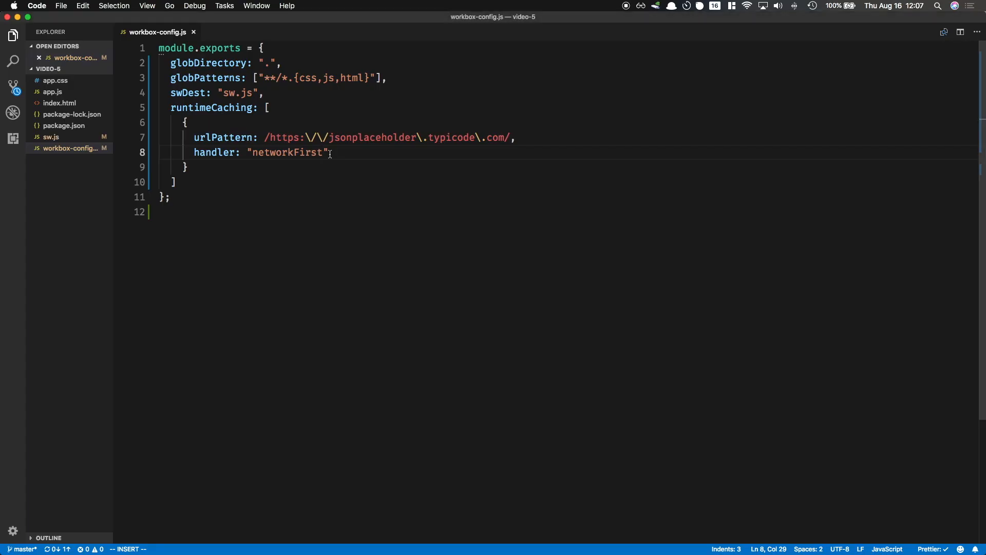
# Review the regenerated sw.js from the Explorer sidebar
pyautogui.click(51, 148)
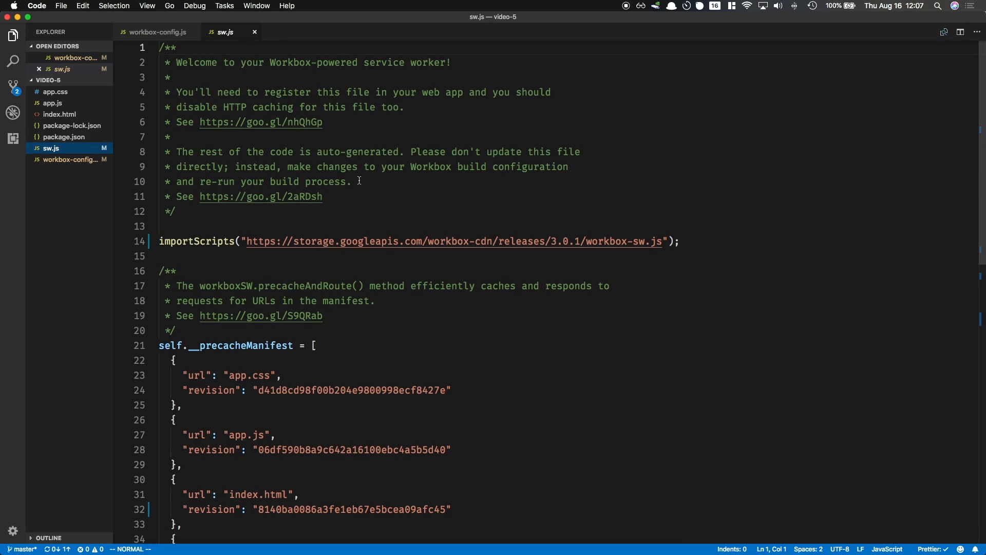
pyautogui.scroll(-3)
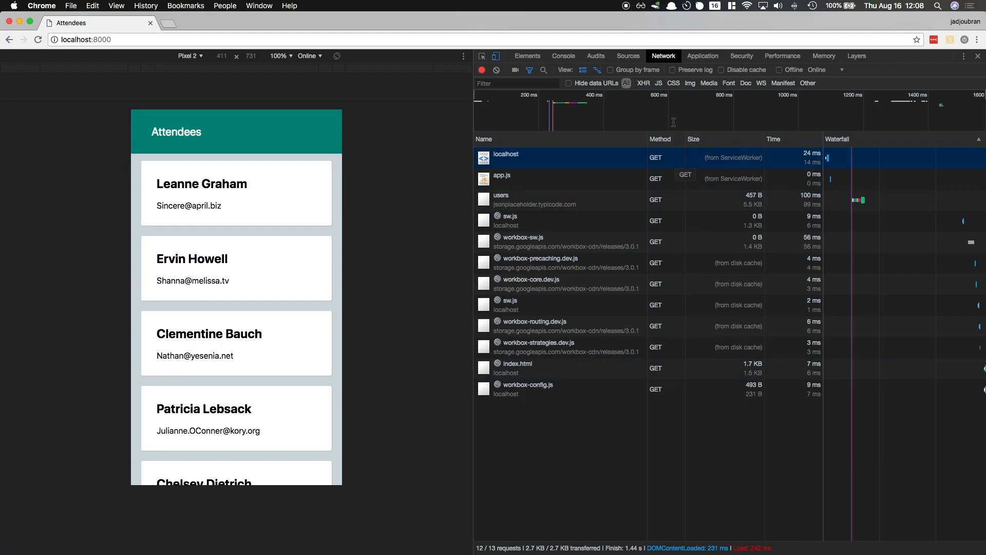
# Show the Service Workers panel, where the newly built worker waits to activate
pyautogui.click(703, 55)
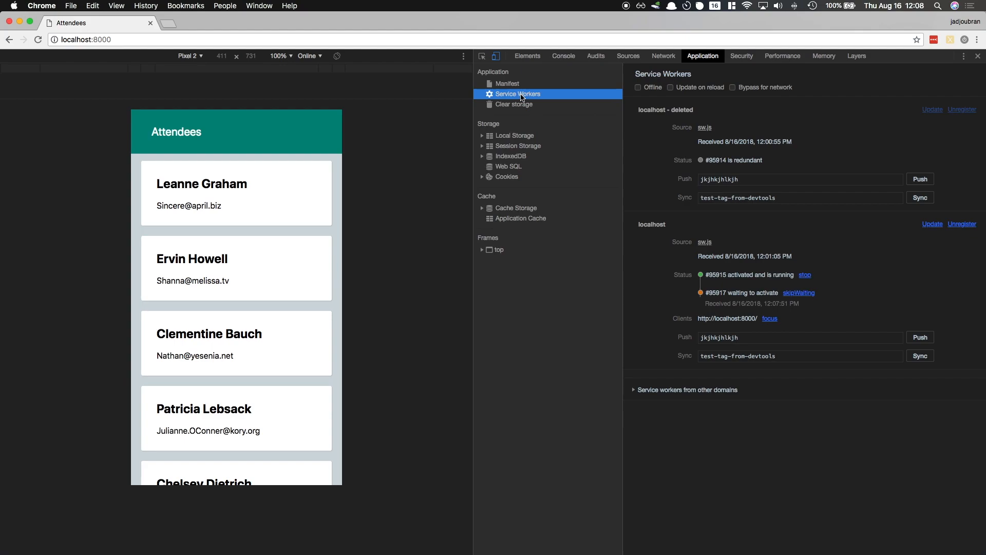
pyautogui.moveTo(725, 298)
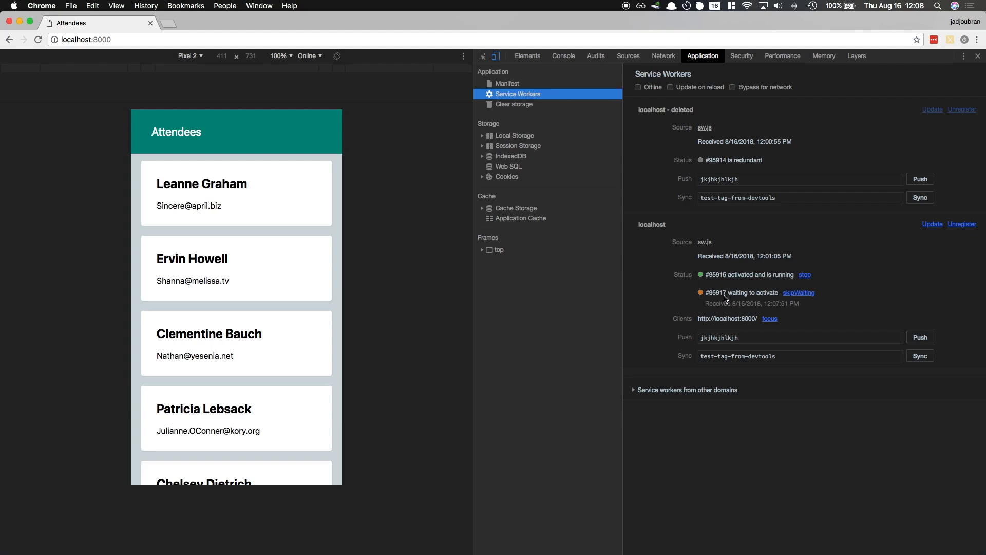
pyautogui.moveTo(770, 302)
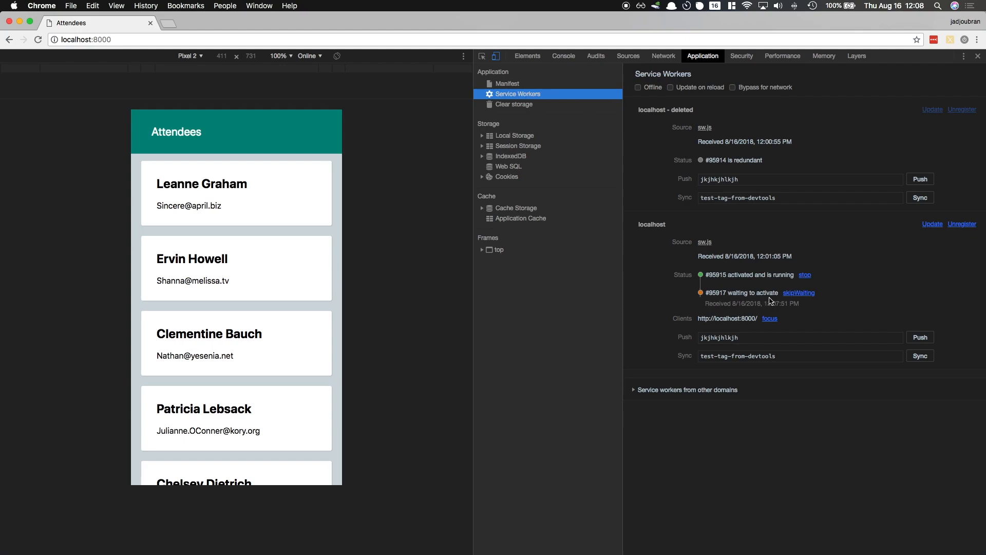